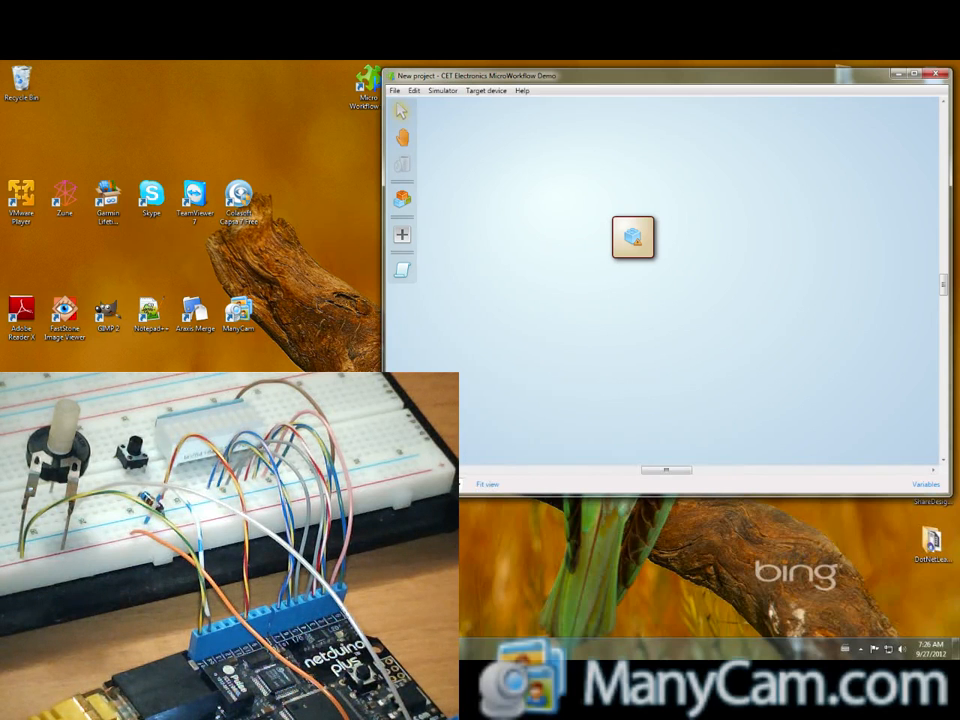
# Place a While block with a nested Sequence and choose Boolean as the Sequence's type
pyautogui.click(632, 238)
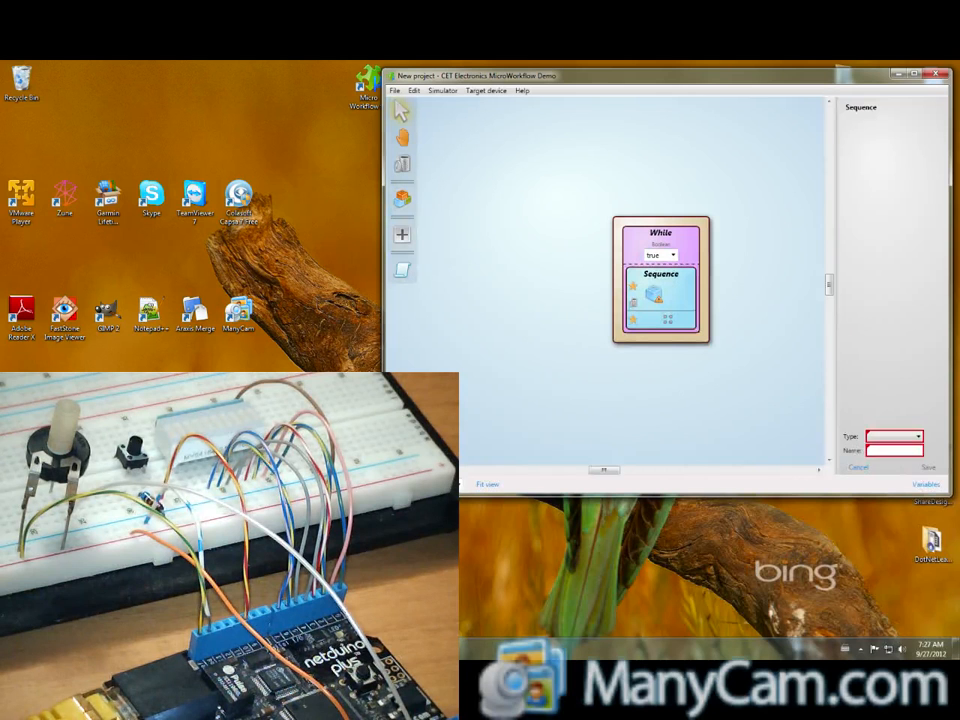
pyautogui.click(918, 436)
pyautogui.write('temp')
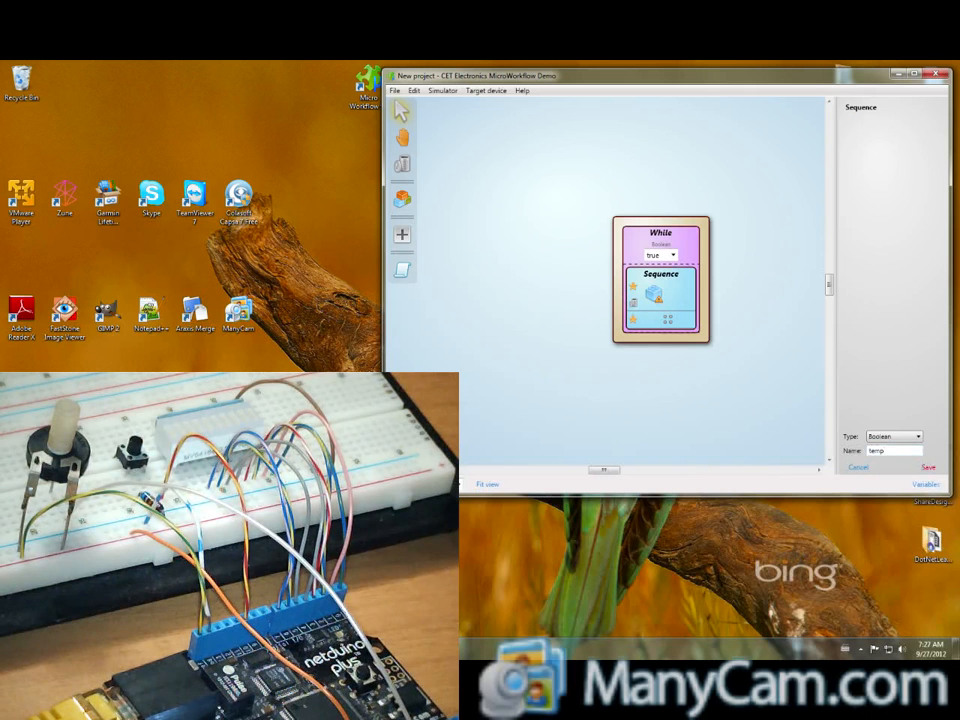
# Apply the Boolean type, then give the Sequence a Let assignment fed by ReadInputPort on port 2
pyautogui.click(928, 468)
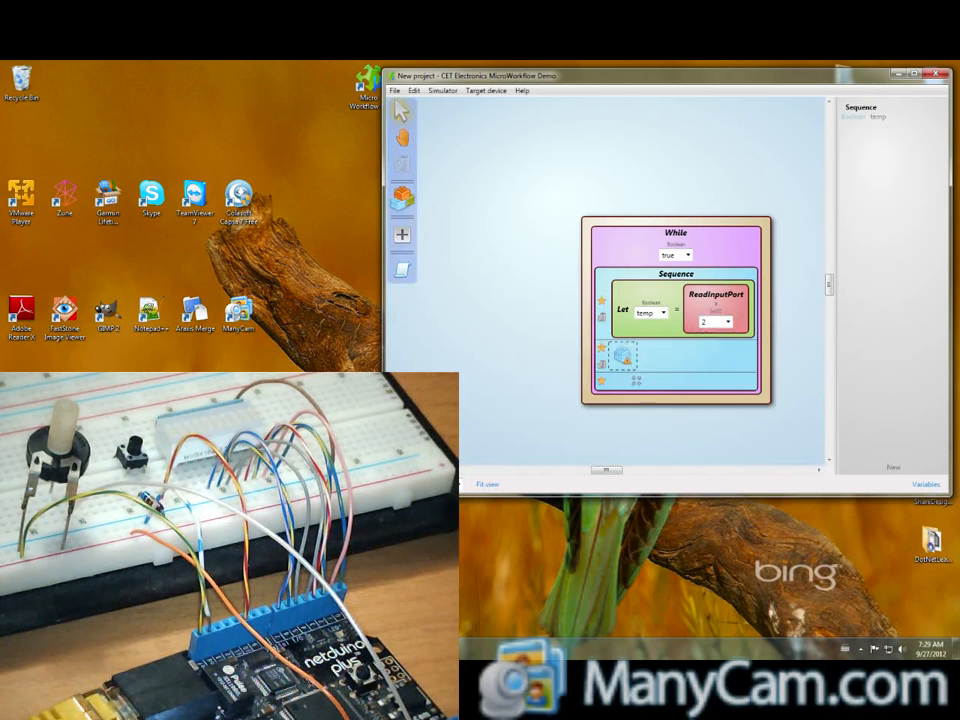
pyautogui.moveTo(402, 272)
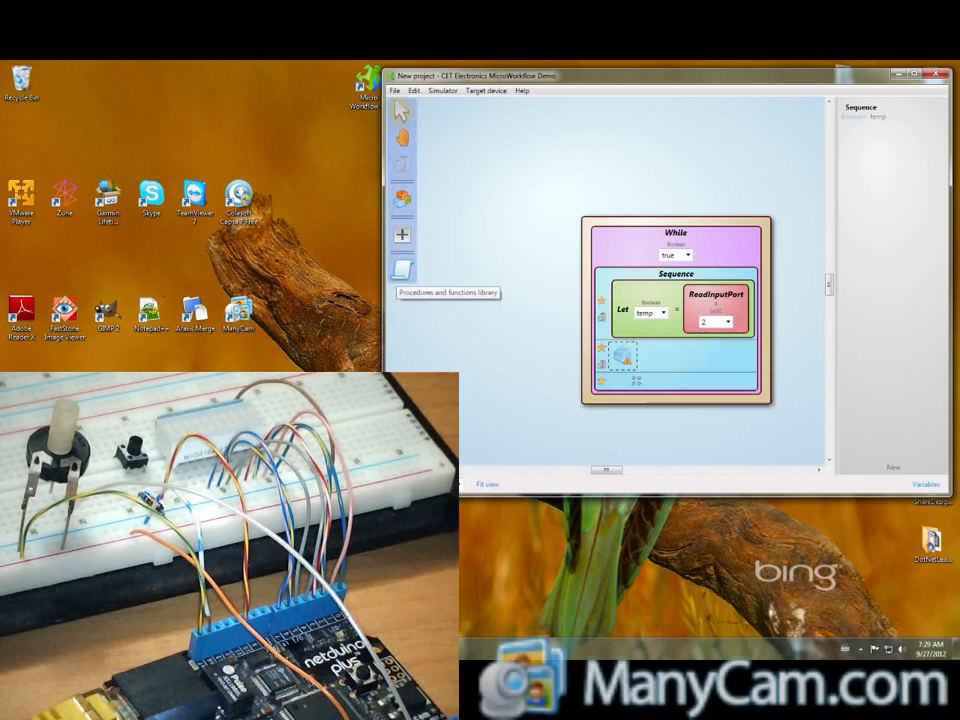
# Add a WriteOnboardLed block from the library below the Let, set its value, and reach the target device options
pyautogui.click(400, 110)
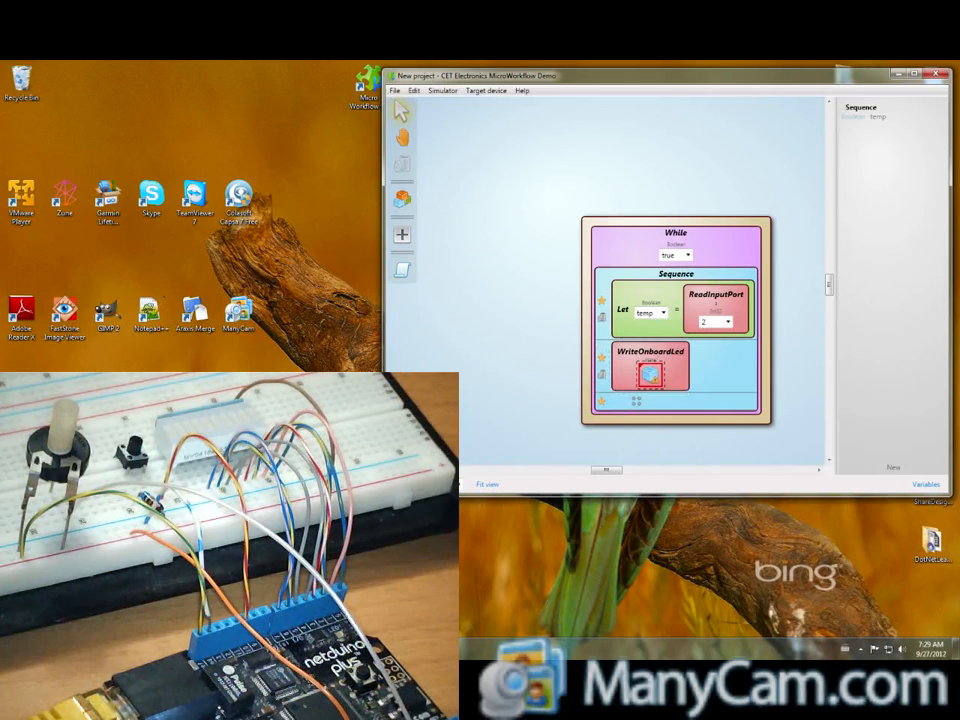
pyautogui.click(400, 234)
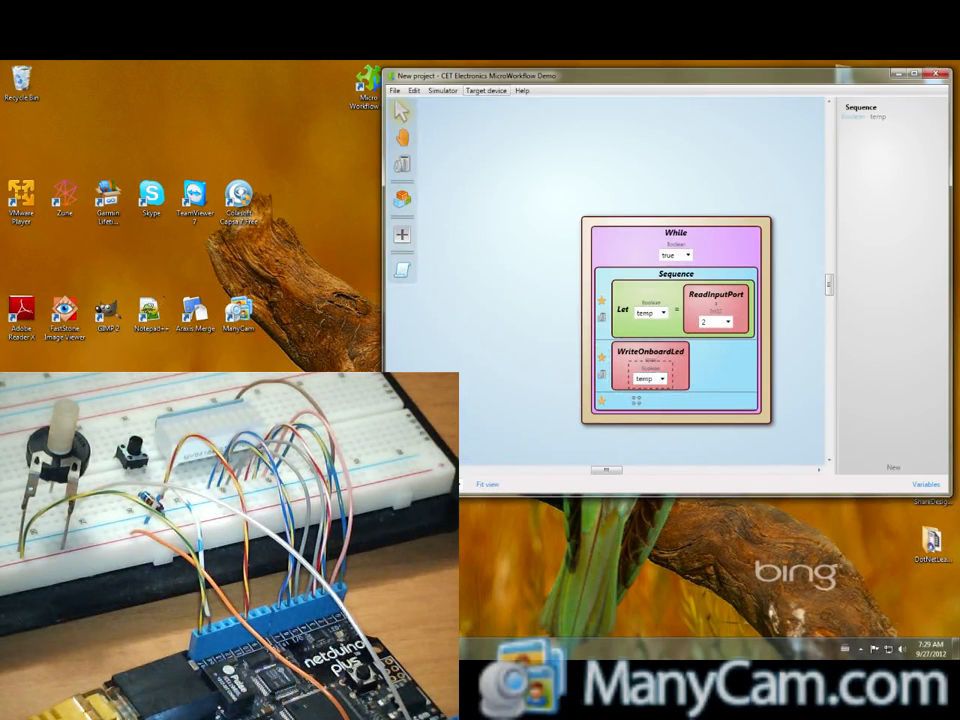
pyautogui.click(488, 90)
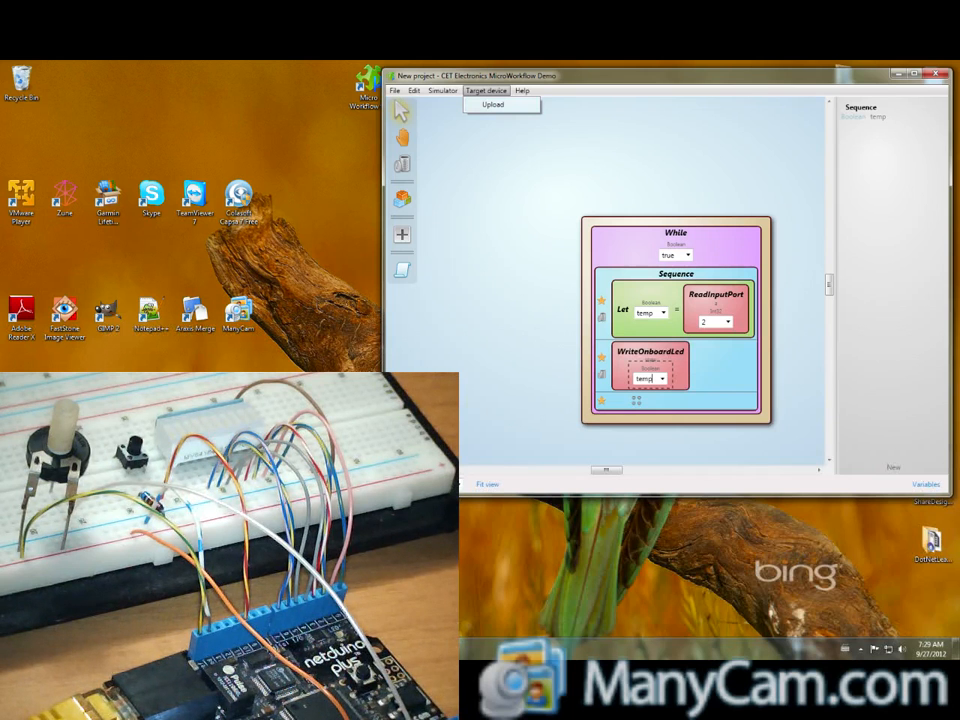
# Upload the diagram and connect to the Netduino, keeping the default IP and port
pyautogui.click(496, 104)
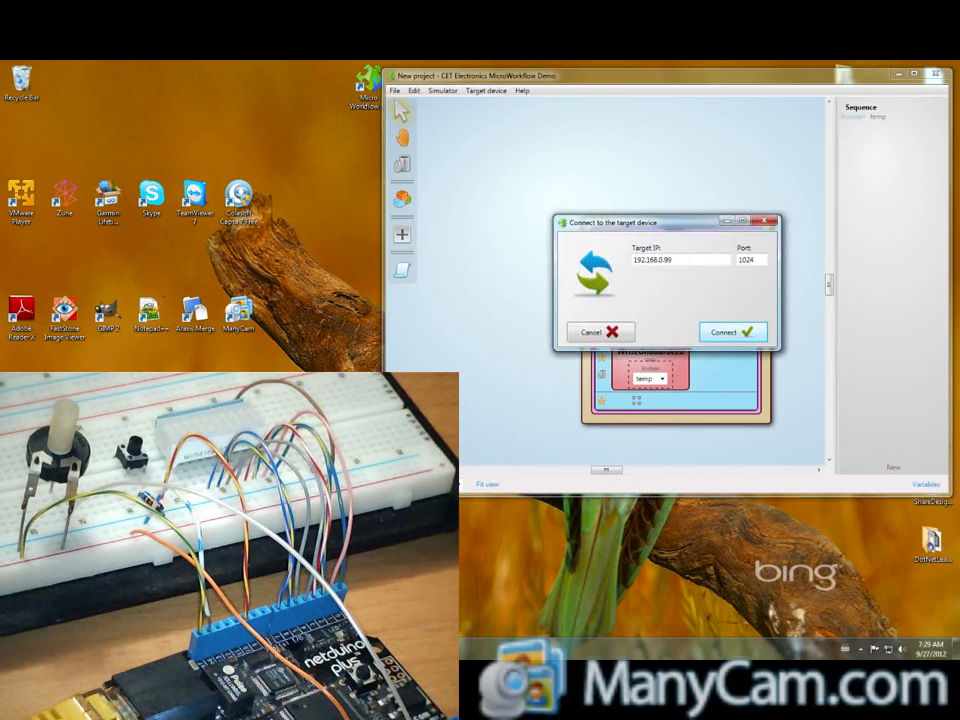
pyautogui.click(732, 332)
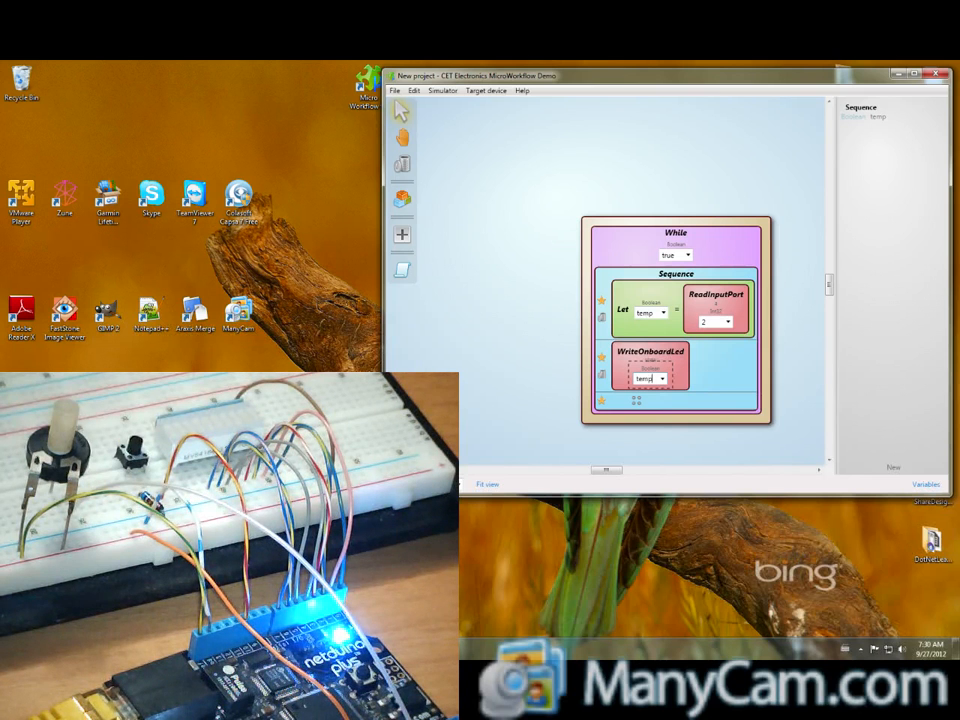
# Load the blinky project with its Count loop and LED writes, then upload it to the Netduino
pyautogui.click(394, 90)
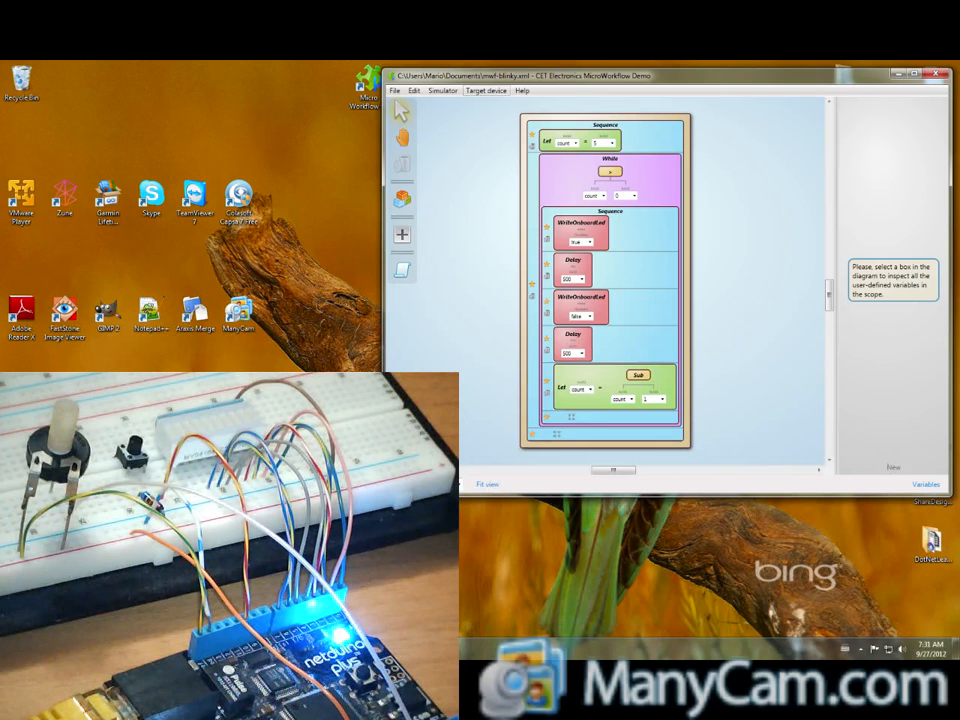
pyautogui.click(488, 90)
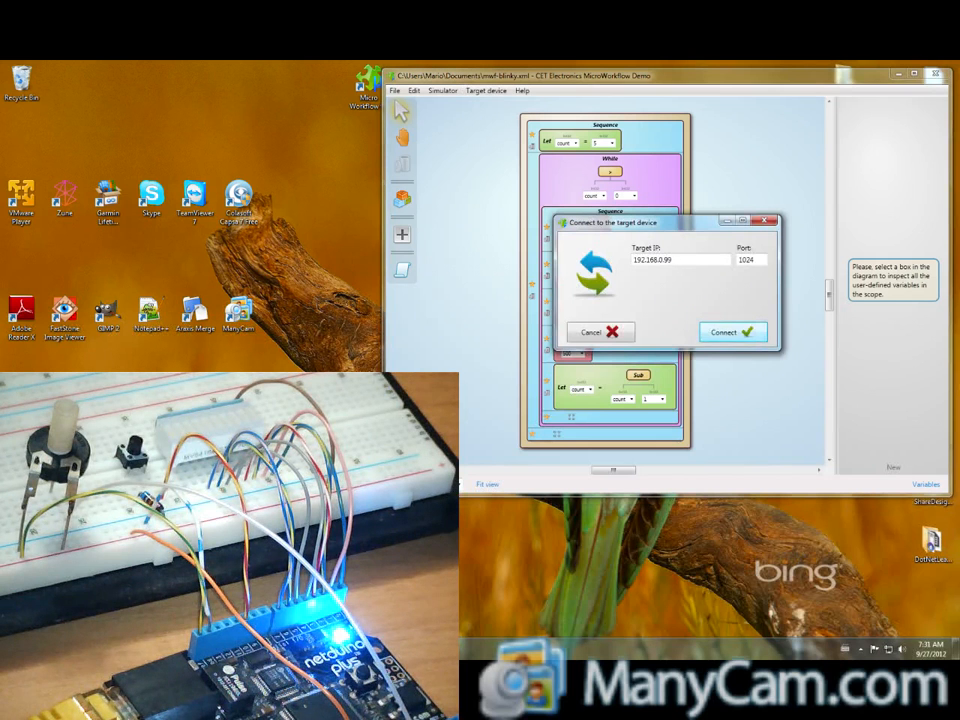
pyautogui.click(732, 332)
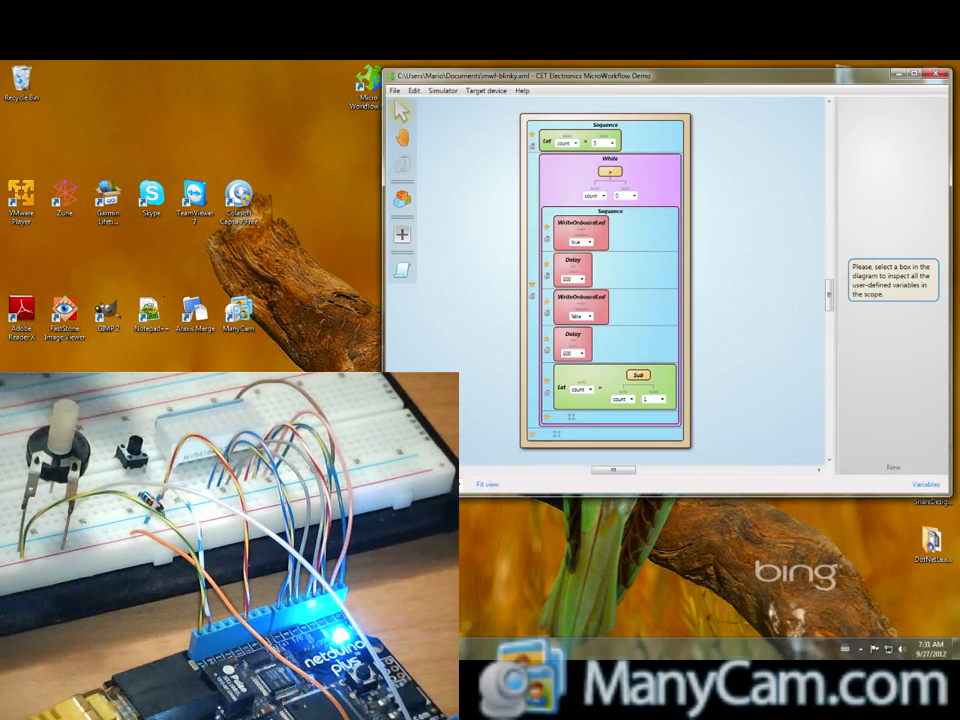